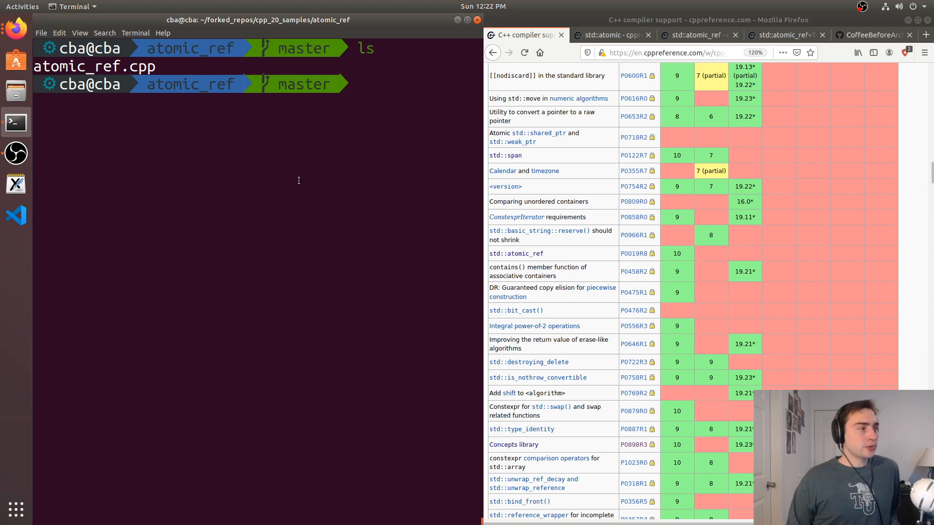
{"action": "mouse_move", "coordinate": [562, 255]}
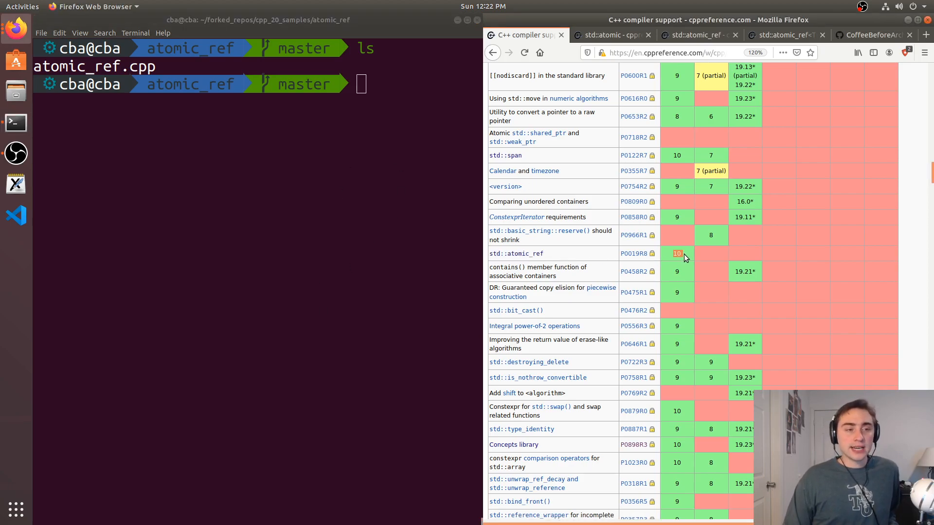
{"action": "mouse_move", "coordinate": [628, 266]}
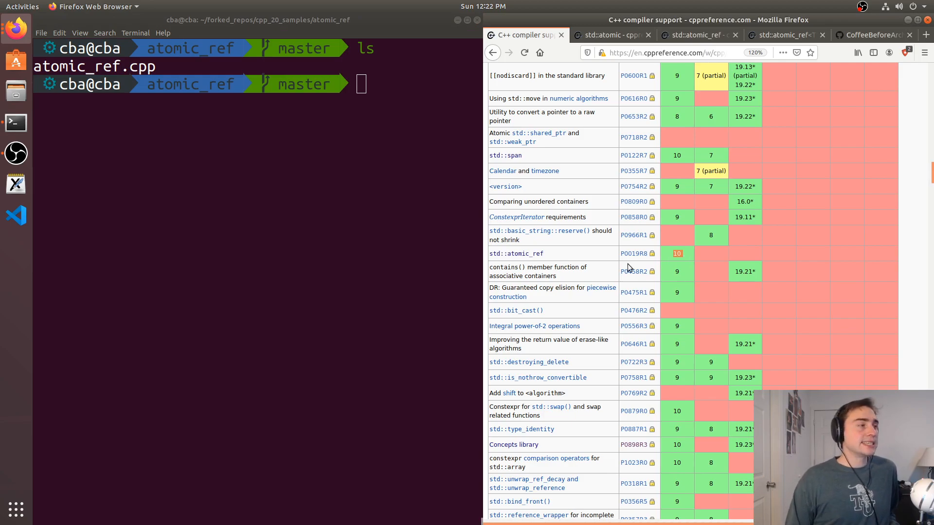
Show cppreference's std::atomic page with its template declarations and specializations
{"action": "left_click", "coordinate": [273, 154]}
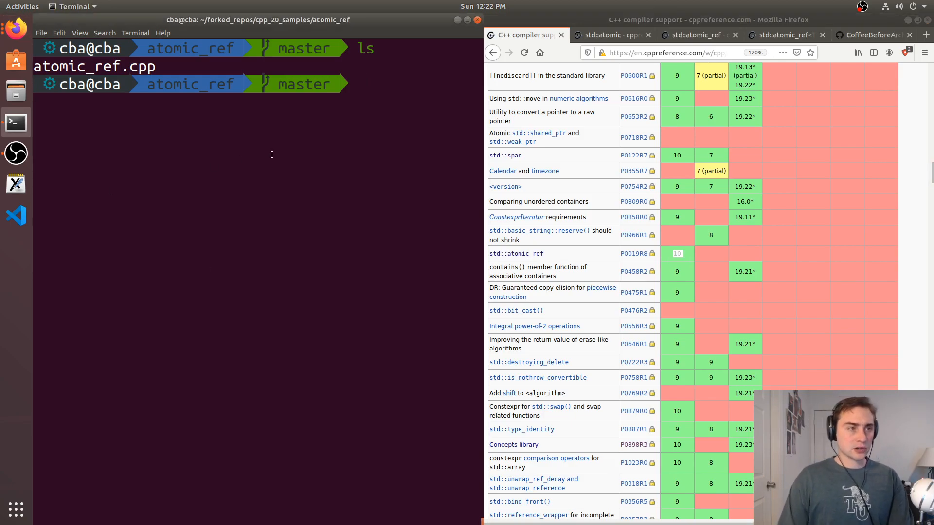
{"action": "left_click", "coordinate": [615, 35]}
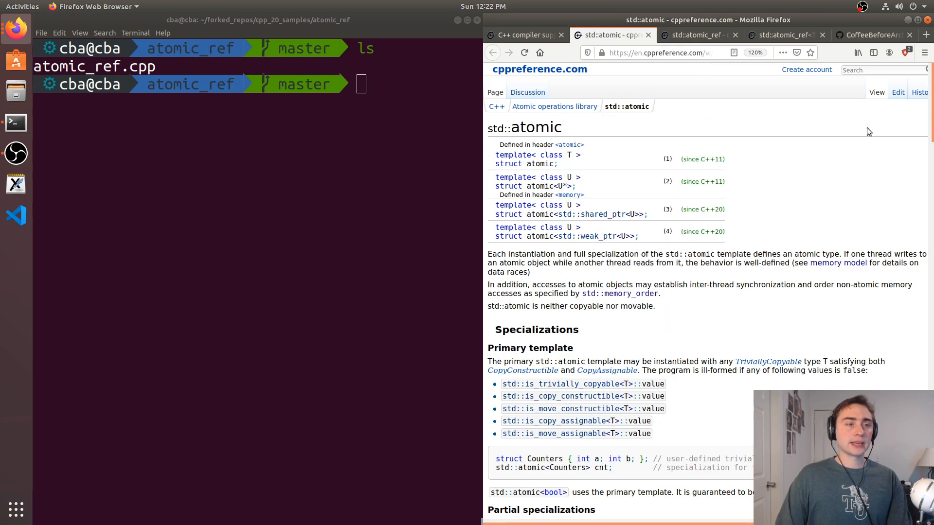
{"action": "mouse_move", "coordinate": [828, 103]}
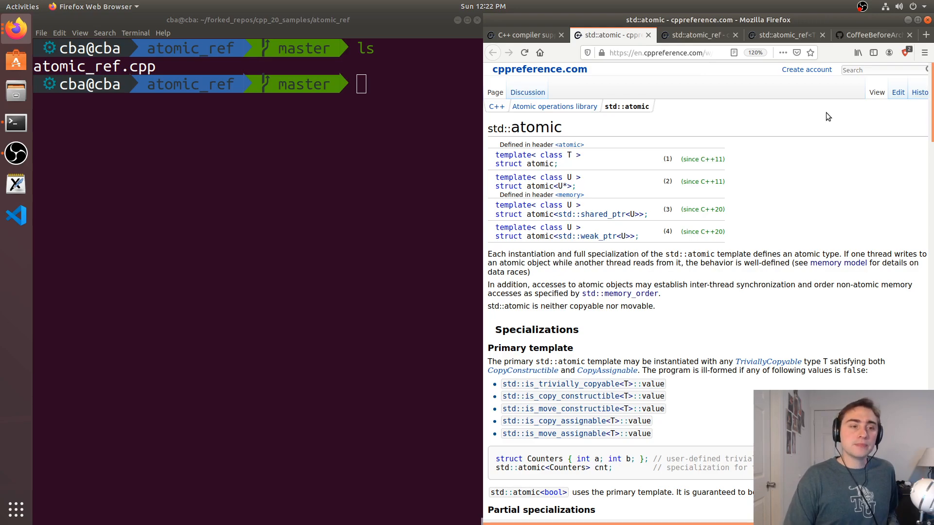
{"action": "mouse_move", "coordinate": [787, 177]}
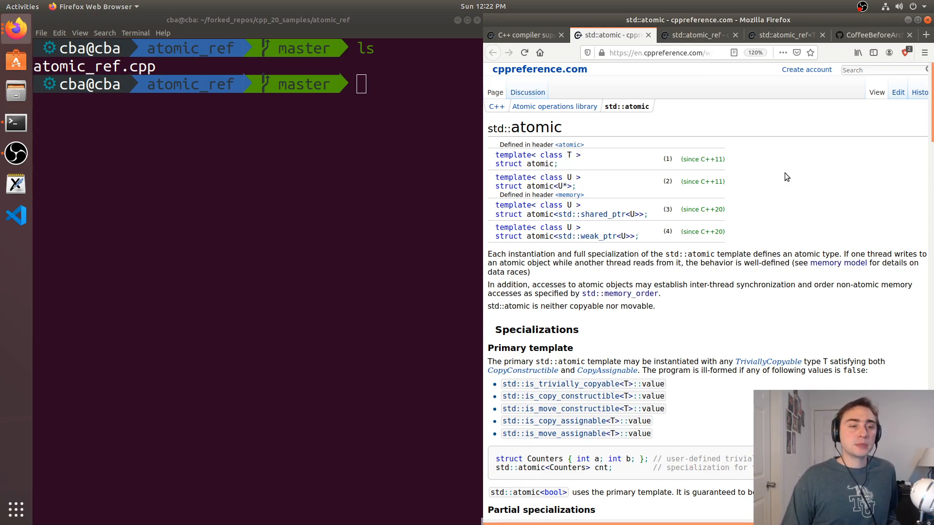
{"action": "mouse_move", "coordinate": [641, 273]}
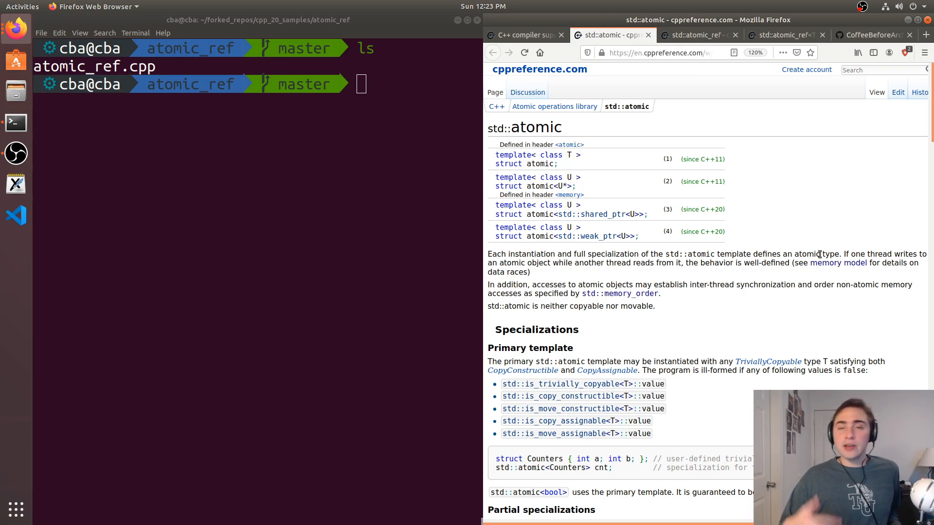
{"action": "mouse_move", "coordinate": [658, 276]}
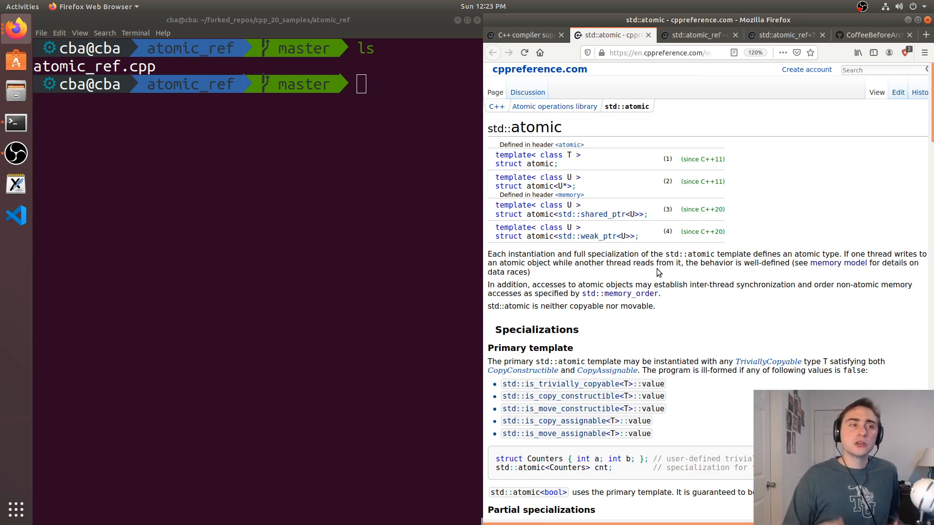
{"action": "mouse_move", "coordinate": [692, 285]}
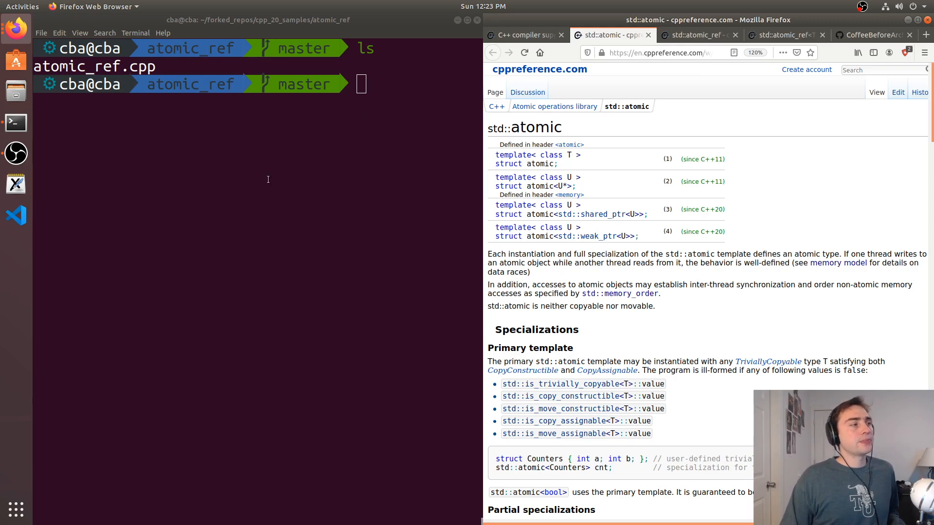
Read std::atomic_ref's member functions and bring up its operator++/-- page
{"action": "left_click", "coordinate": [701, 35]}
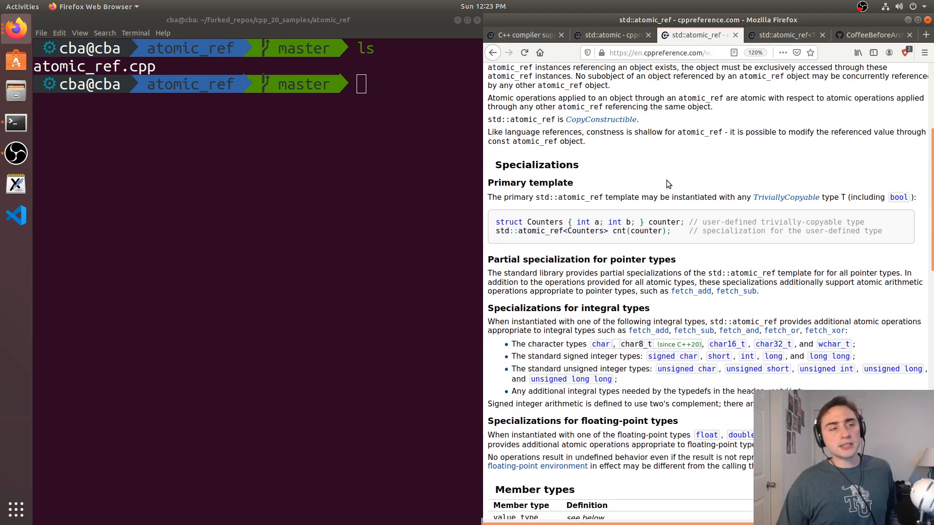
{"action": "scroll", "scroll_direction": "up", "scroll_amount": 3}
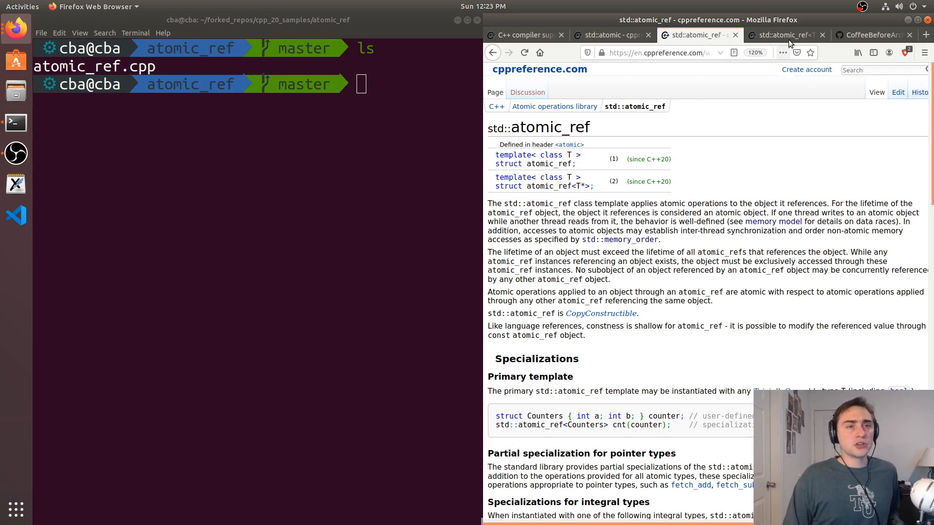
{"action": "scroll", "scroll_direction": "down", "scroll_amount": 3}
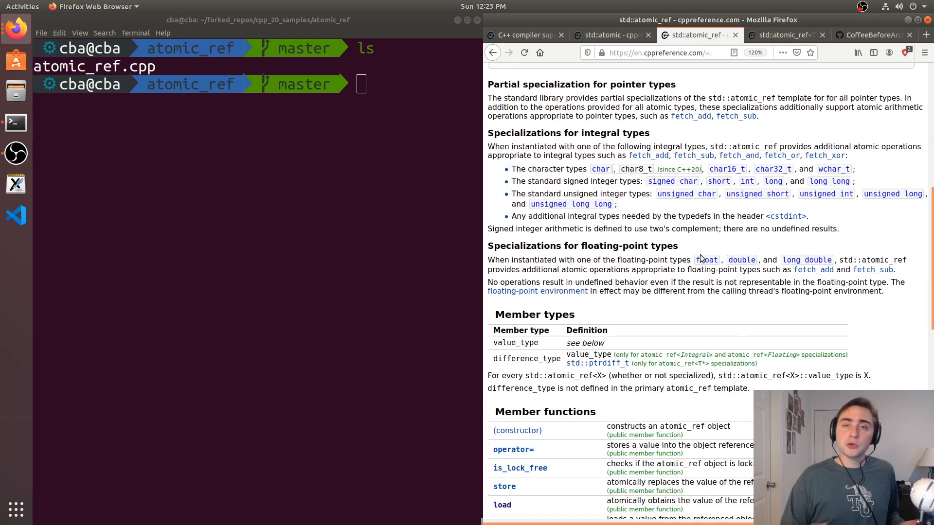
{"action": "scroll", "scroll_direction": "down", "scroll_amount": 3}
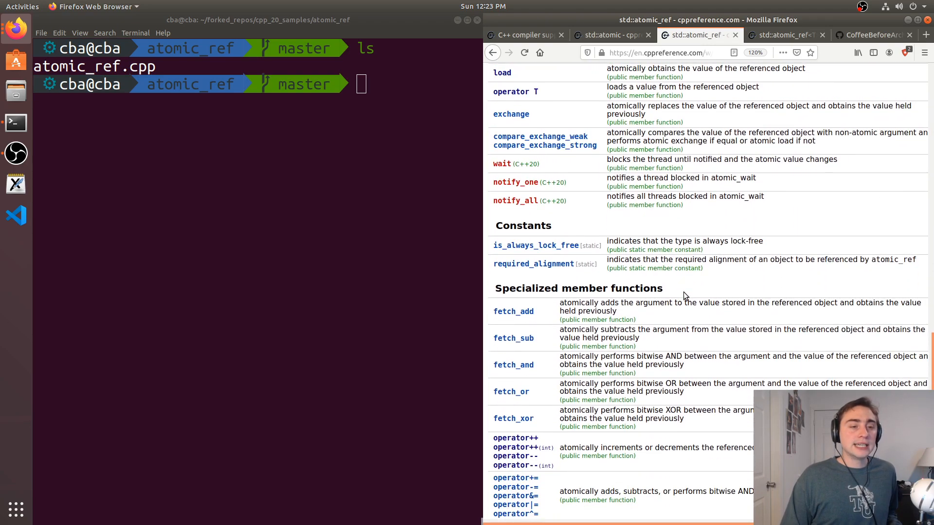
{"action": "scroll", "scroll_direction": "down", "scroll_amount": 3}
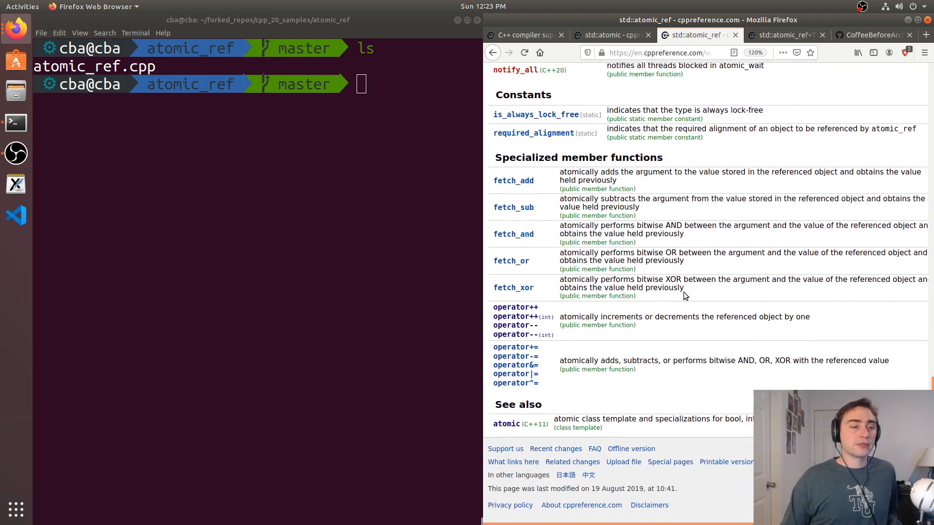
{"action": "left_click", "coordinate": [516, 307]}
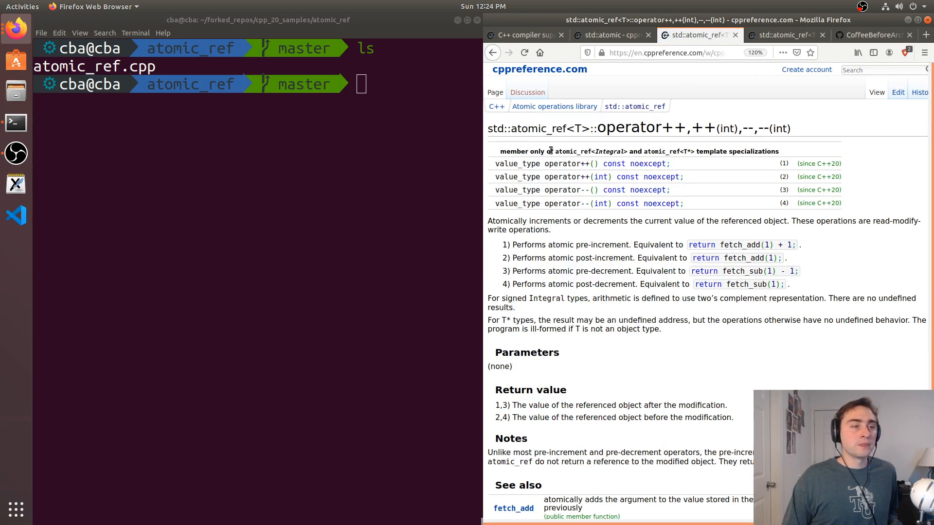
{"action": "mouse_move", "coordinate": [605, 153]}
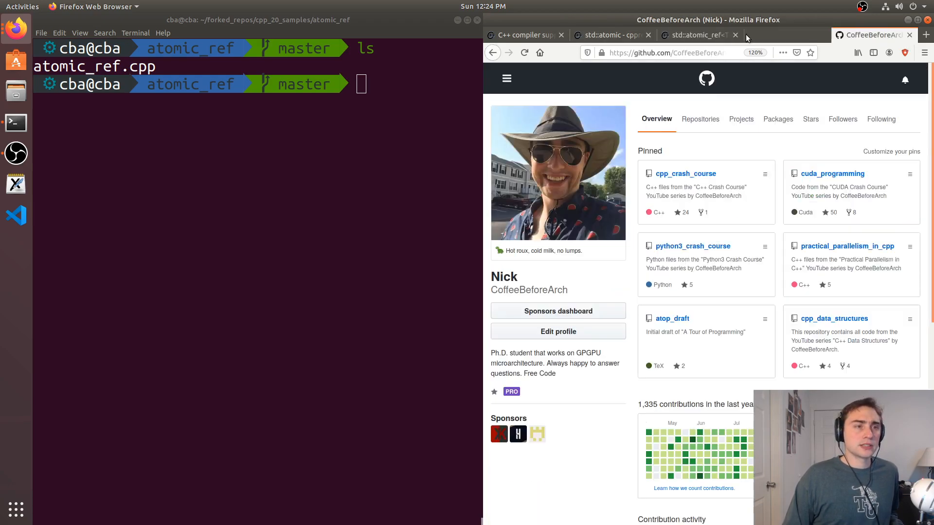
Bring up atomic_ref.cpp in vim, the atomic_ref increment demo with four threads
{"action": "left_click", "coordinate": [625, 35]}
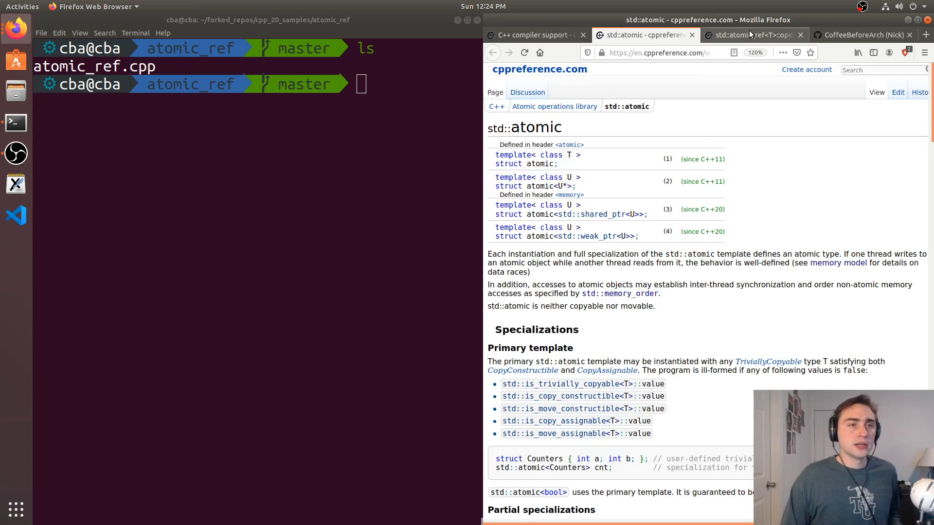
{"action": "left_click", "coordinate": [756, 35]}
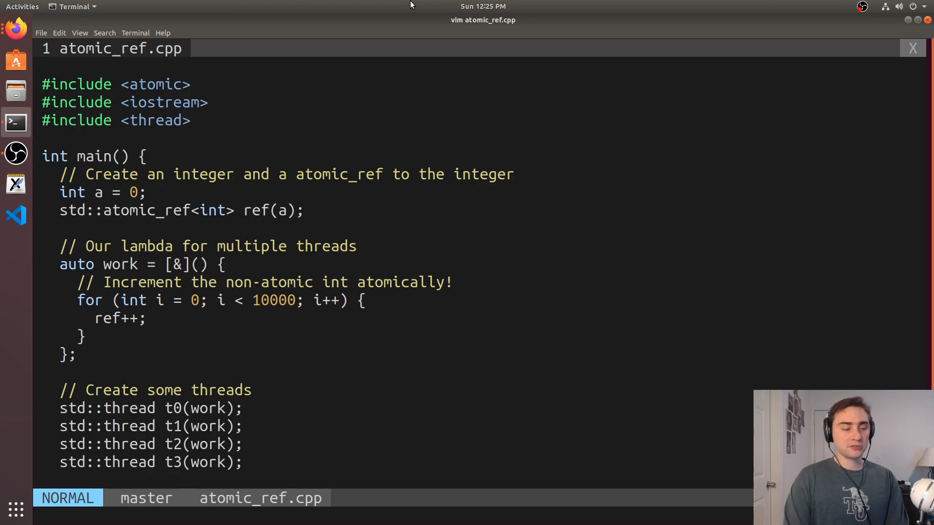
Suspend vim and build with g++ --std=c++2a atomic_ref.cpp -lpthread, then start ./a.out
{"action": "key", "text": "ctrl+z"}
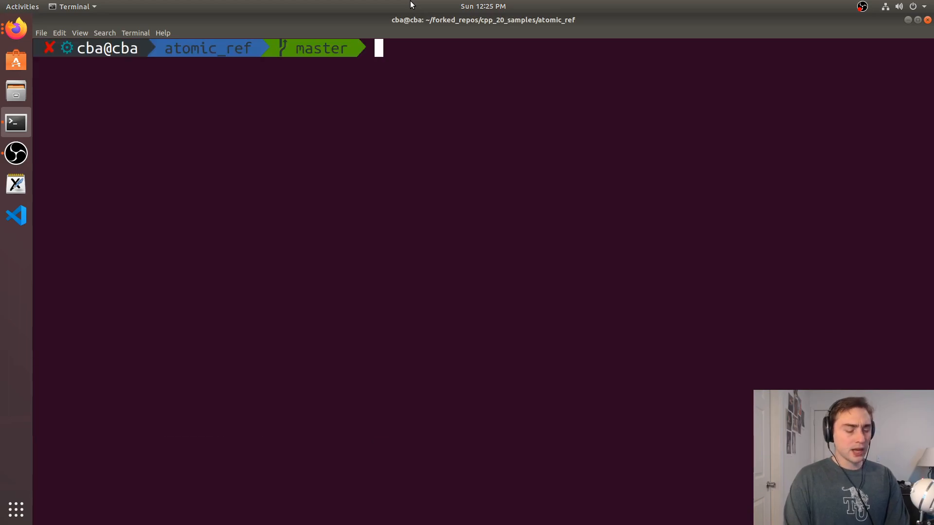
{"action": "type", "text": "g++ --std=c++2a atomic_ref.cpp -lpthread"}
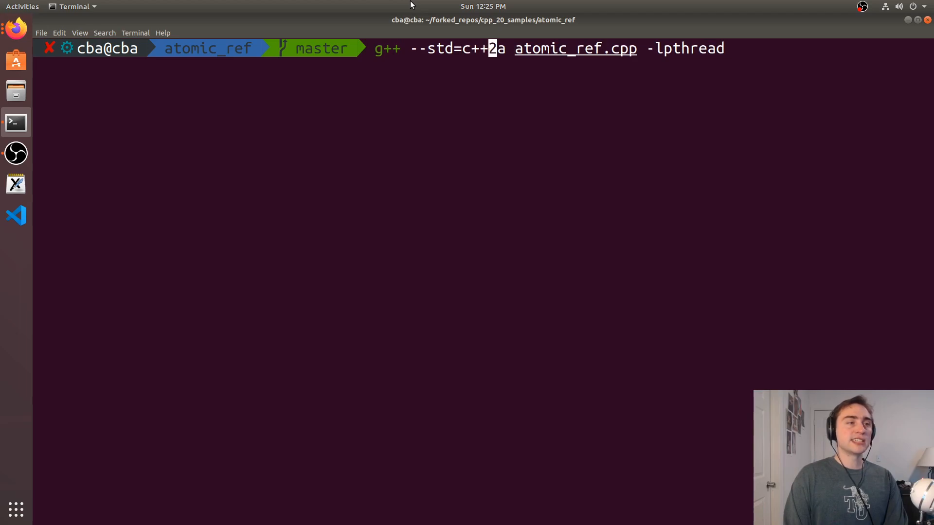
{"action": "key", "text": "Right"}
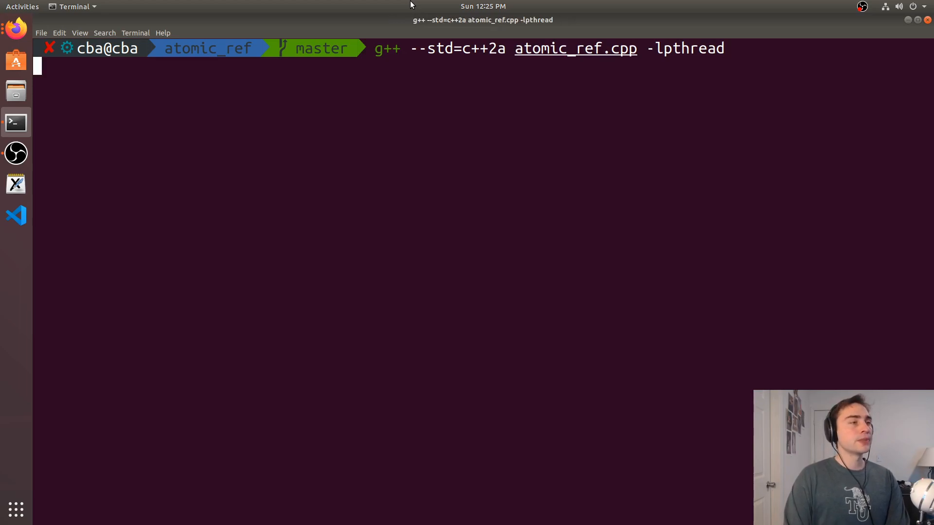
{"action": "type", "text": "./a.out"}
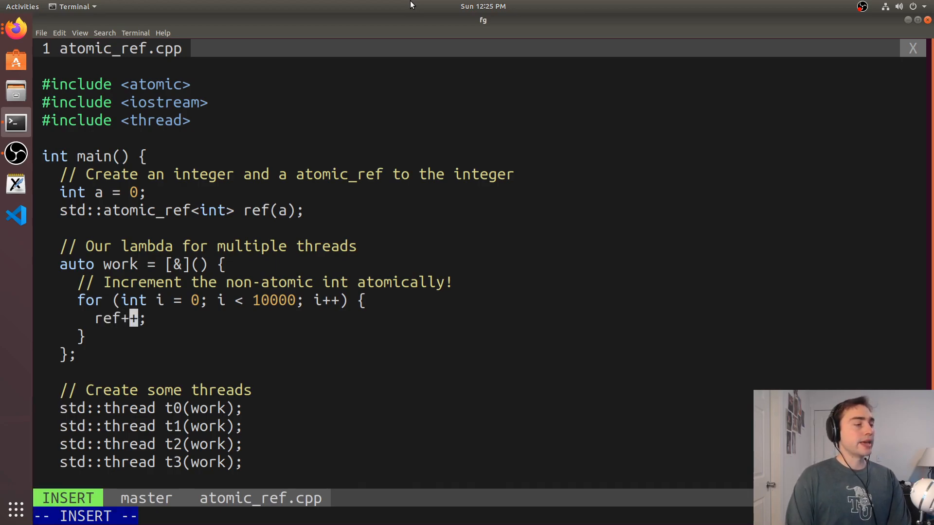
Change the loop's ref++ to a++ and save with :wa
{"action": "key", "text": "BackSpace"}
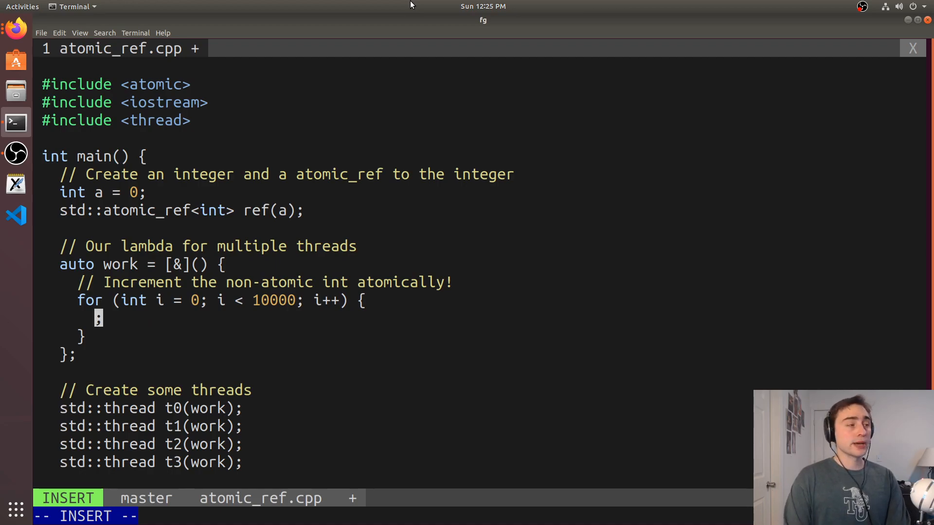
{"action": "type", "text": "a"}
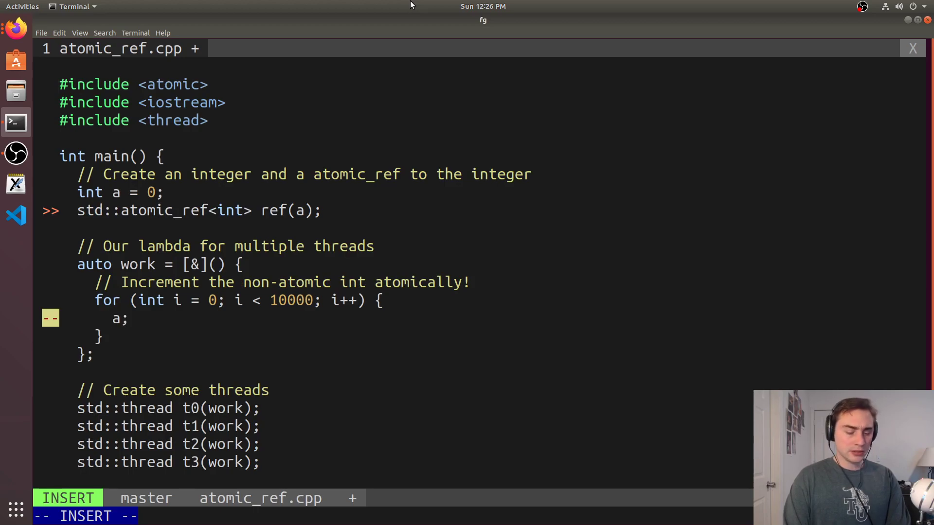
{"action": "key", "text": "Escape"}
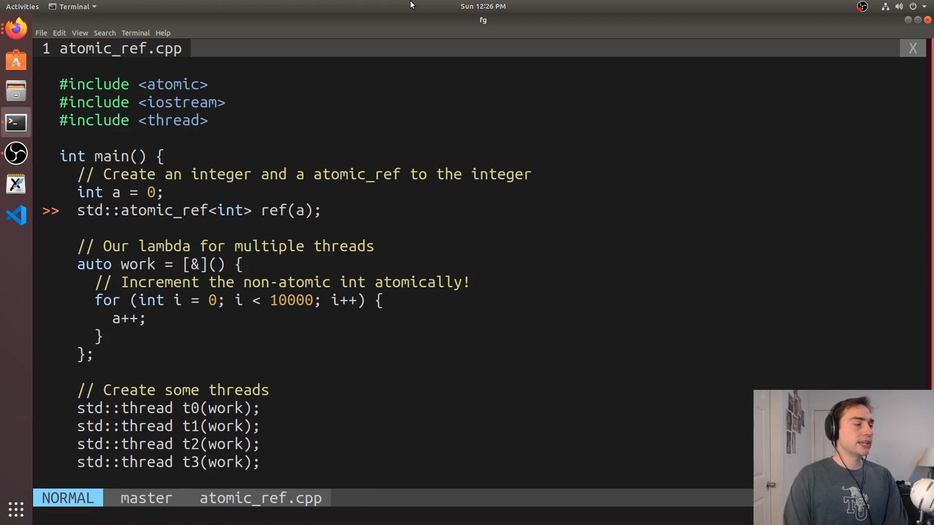
{"action": "type", "text": ":wa"}
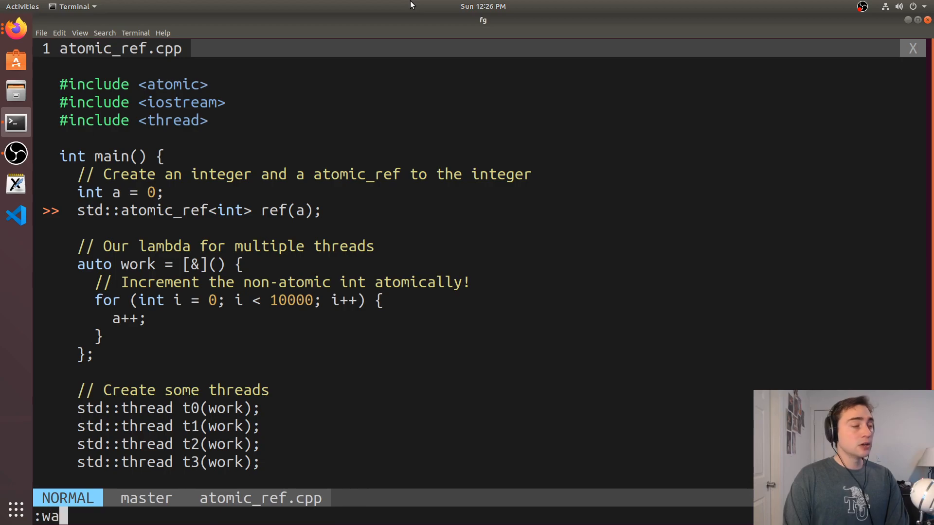
{"action": "mouse_move", "coordinate": [117, 192]}
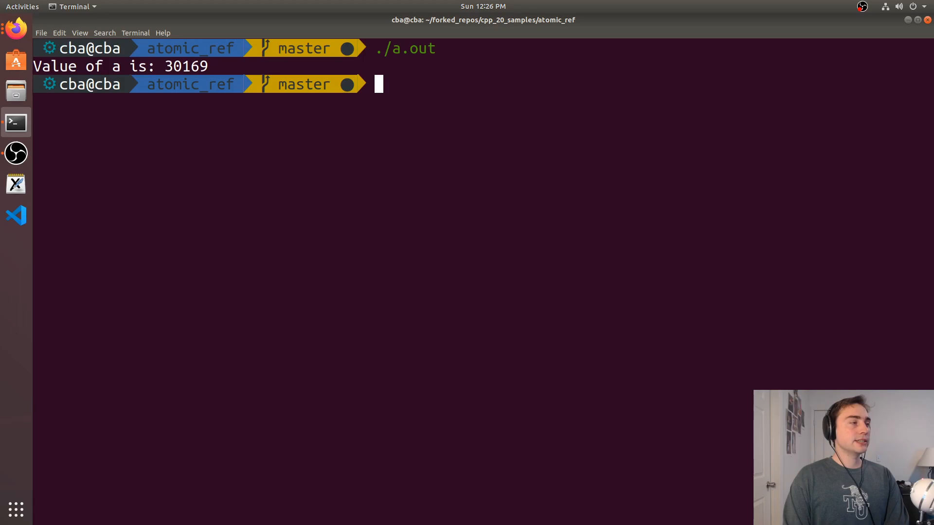
Run ./a.out repeatedly, getting totals like 30169 and 33845, then resume vim
{"action": "type", "text": "./a.out"}
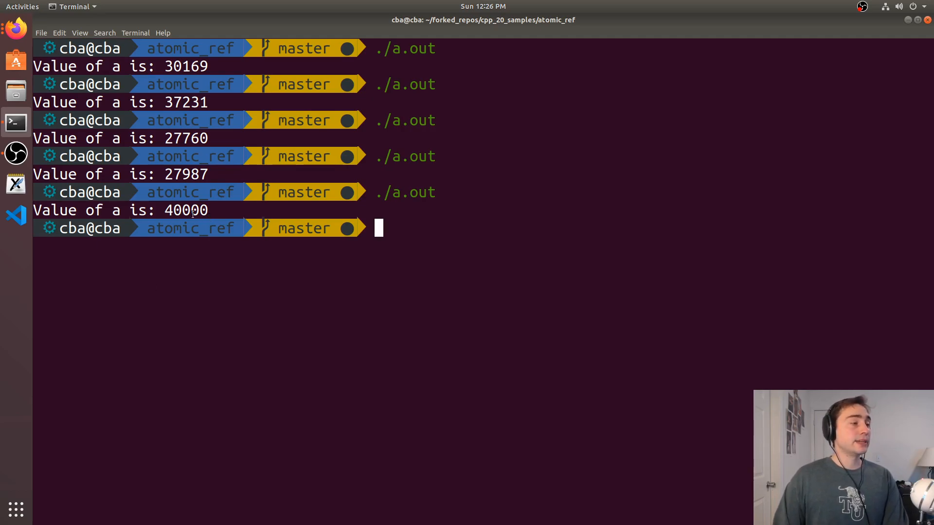
{"action": "mouse_move", "coordinate": [564, 212]}
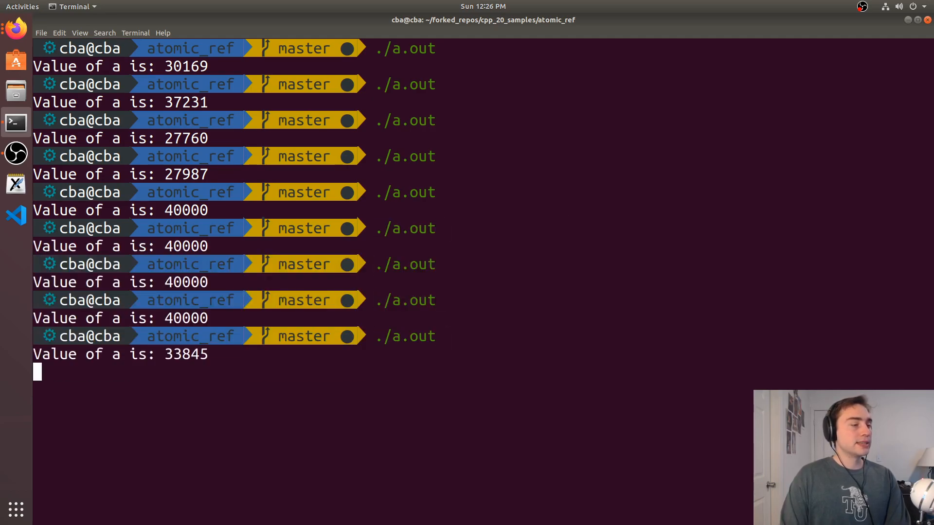
{"action": "key", "text": "Return"}
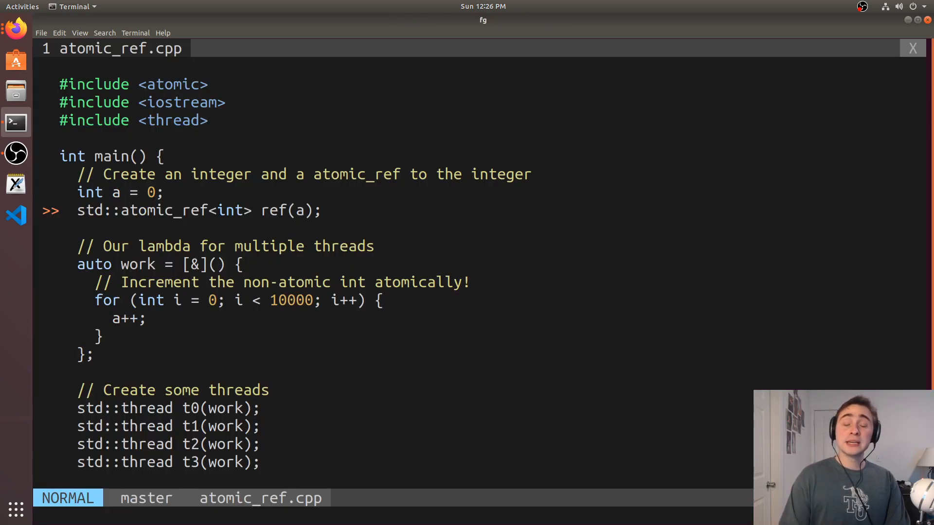
Edit the loop body to change a++ back to ref++
{"action": "key", "text": "i"}
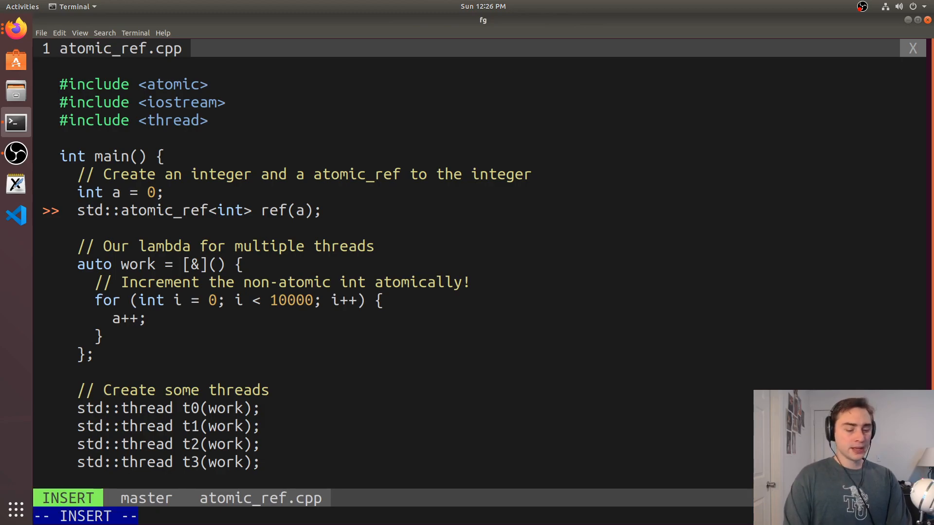
{"action": "key", "text": "Escape"}
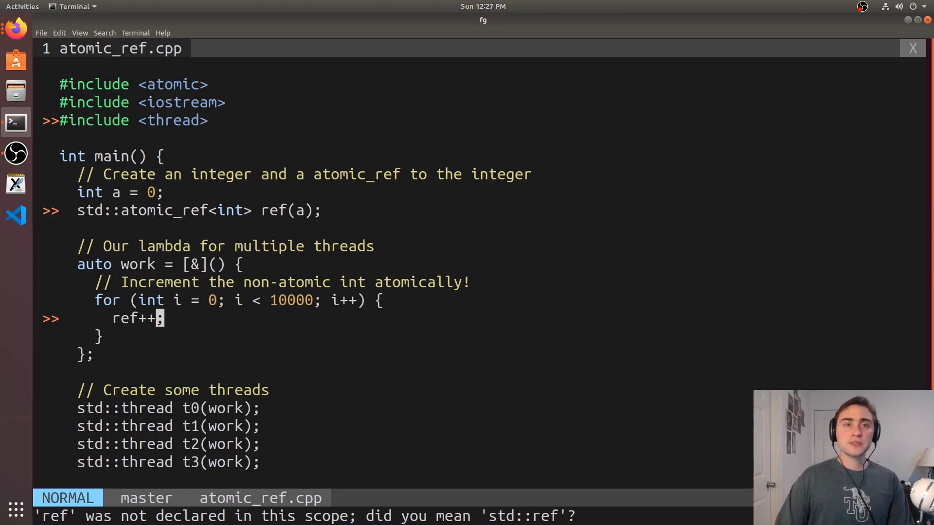
{"action": "mouse_move", "coordinate": [896, 26]}
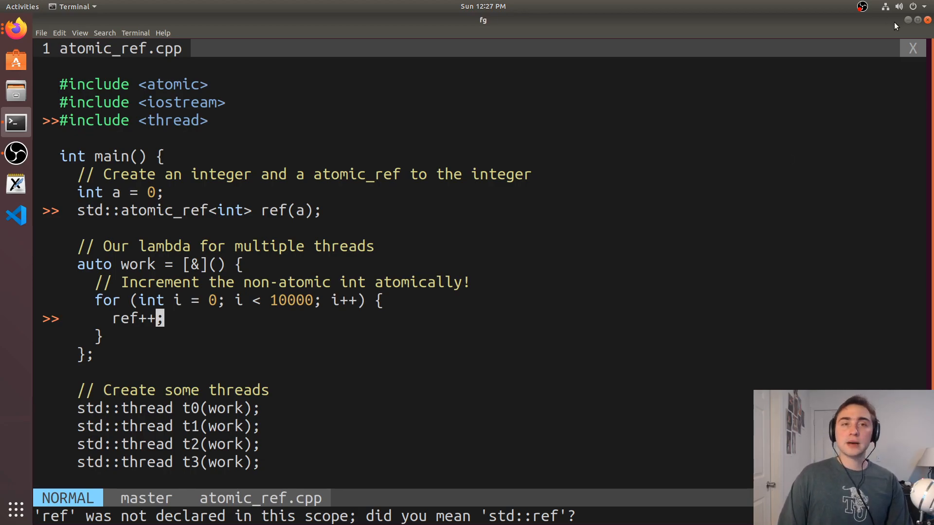
{"action": "mouse_move", "coordinate": [906, 24]}
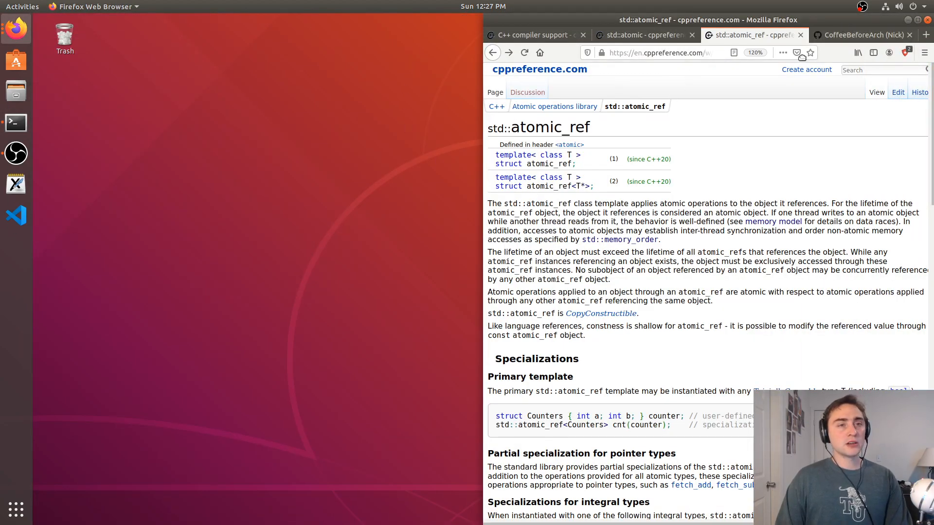
Navigate GitHub Repositories → cpp_20_samples → atomic_ref → atomic_ref.cpp
{"action": "left_click", "coordinate": [866, 35]}
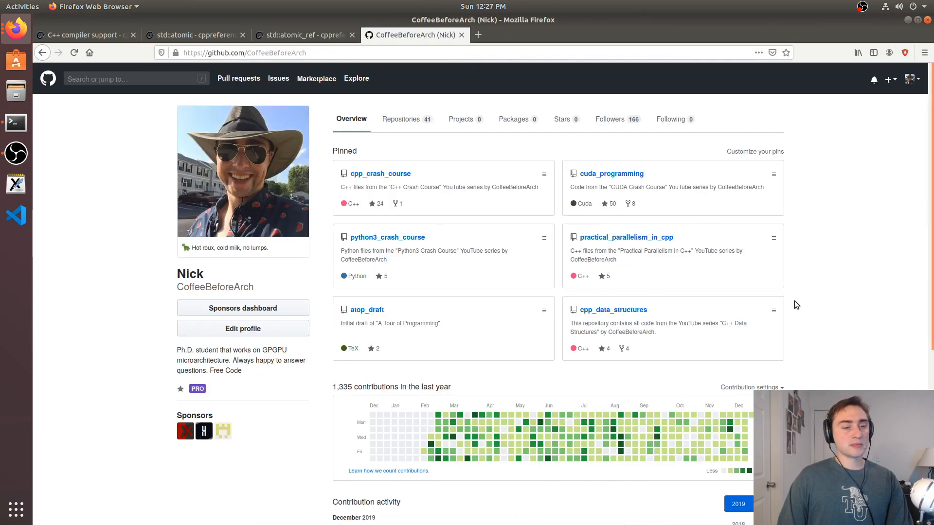
{"action": "left_click", "coordinate": [400, 119]}
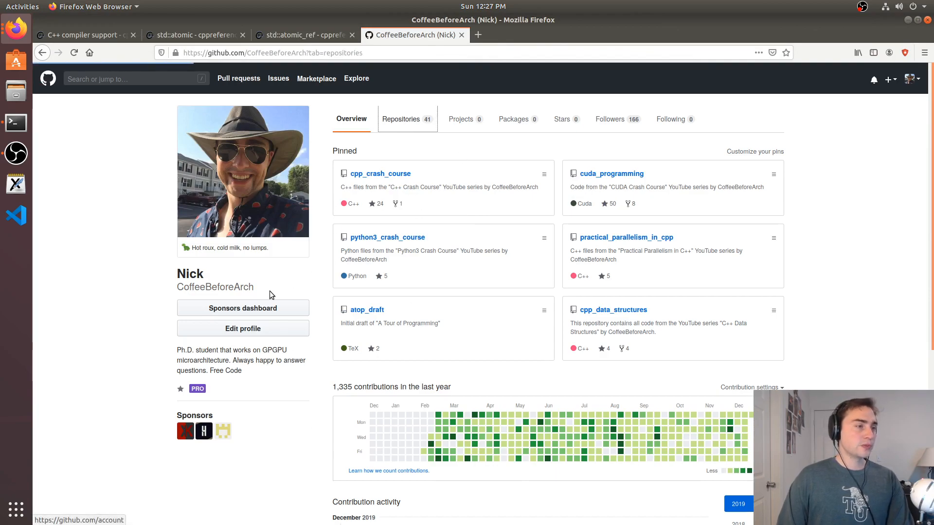
{"action": "left_click", "coordinate": [401, 119]}
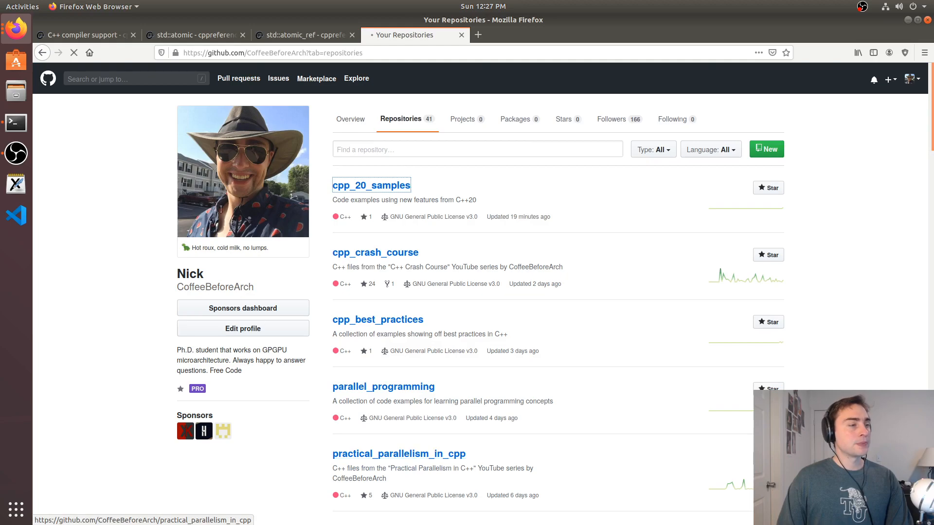
{"action": "left_click", "coordinate": [371, 185]}
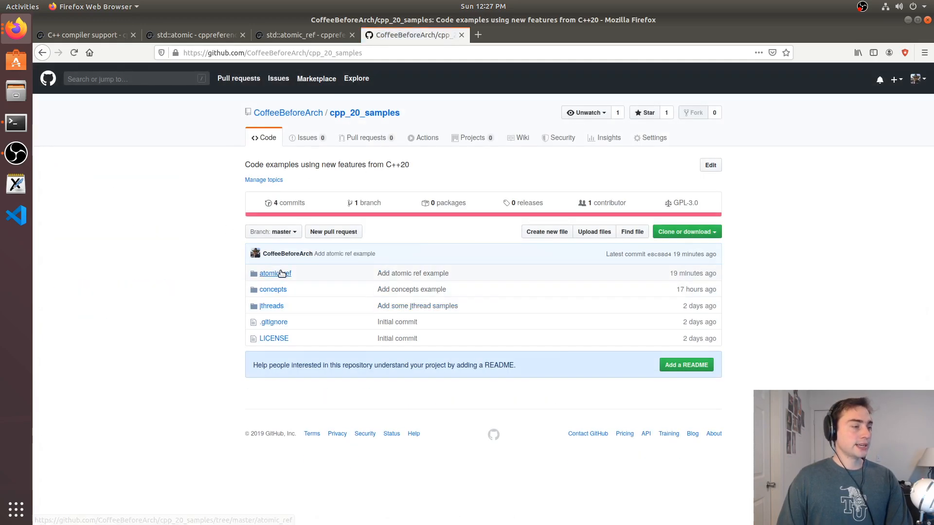
{"action": "left_click", "coordinate": [272, 273]}
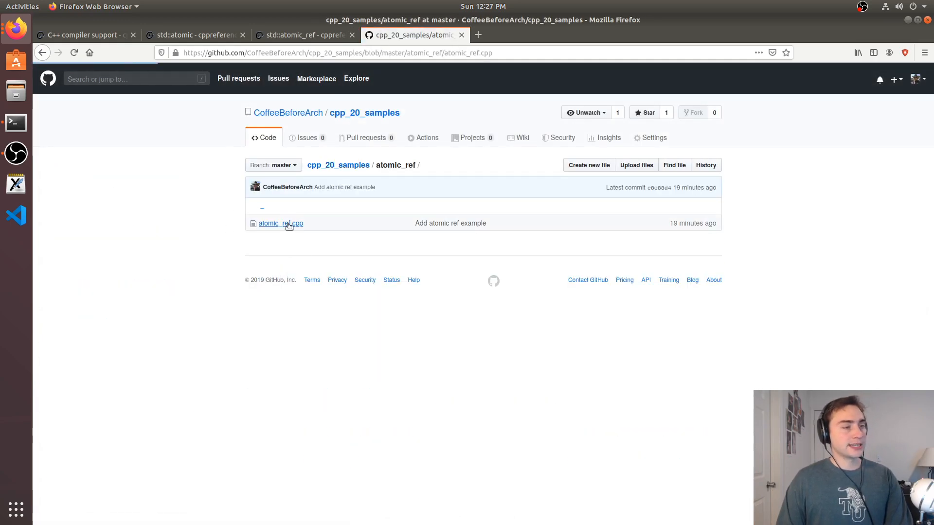
{"action": "left_click", "coordinate": [279, 224]}
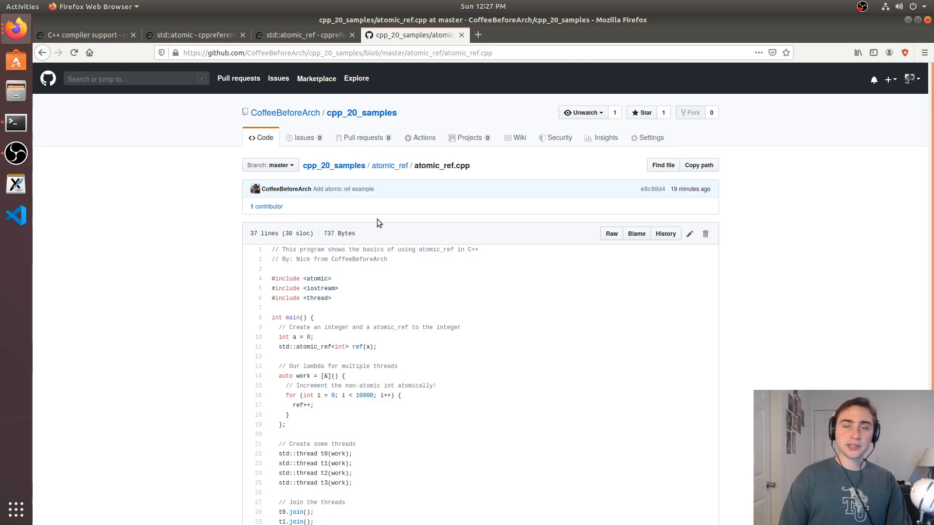